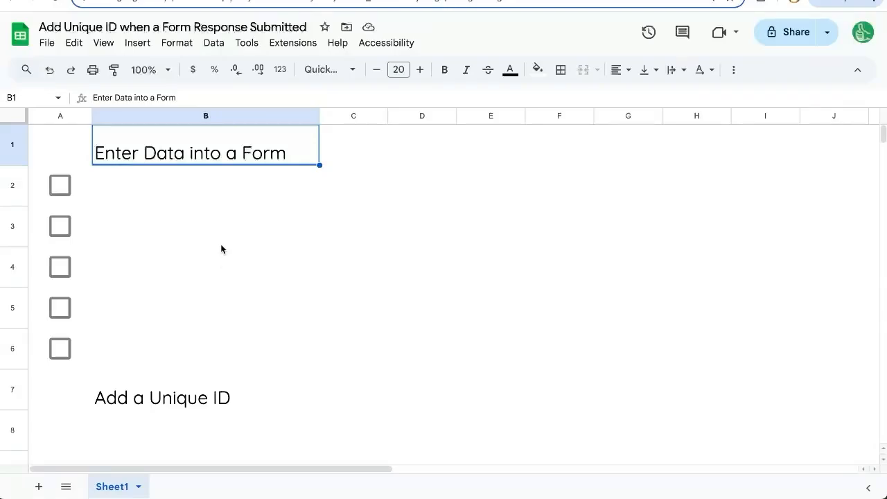
Inspect the formulas behind the checklist labels in column B
left_click(205, 226)
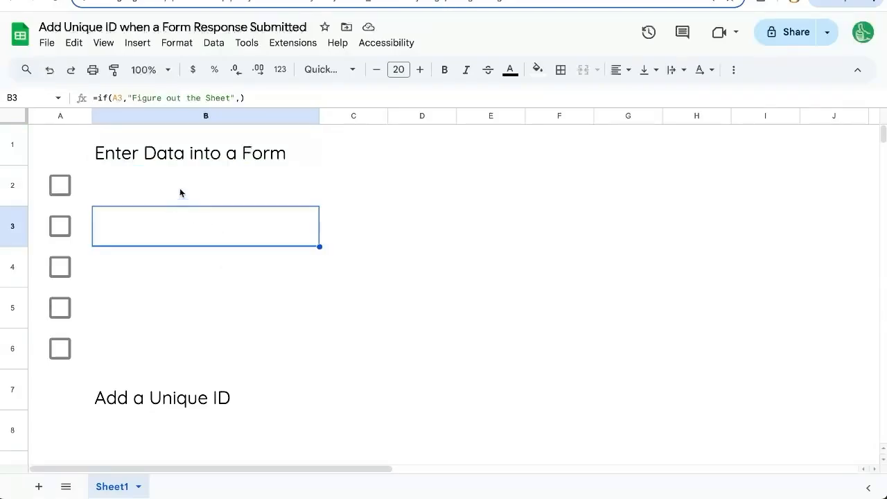
left_click(190, 153)
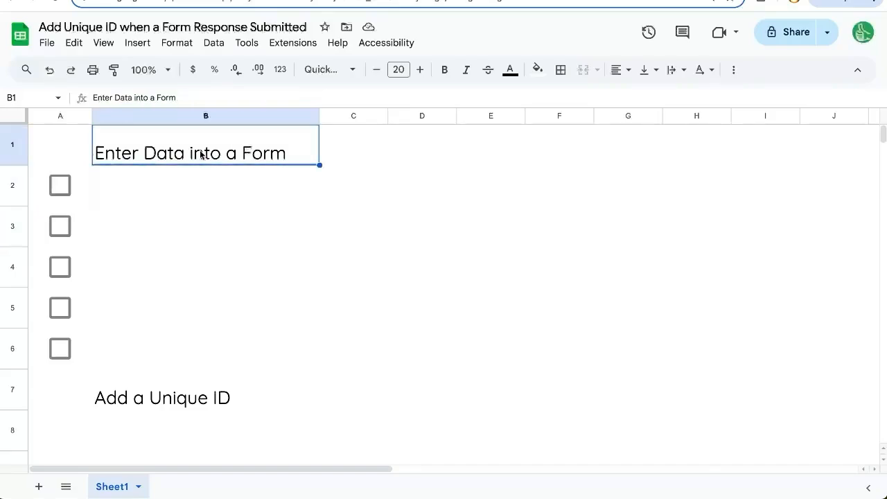
left_click(205, 389)
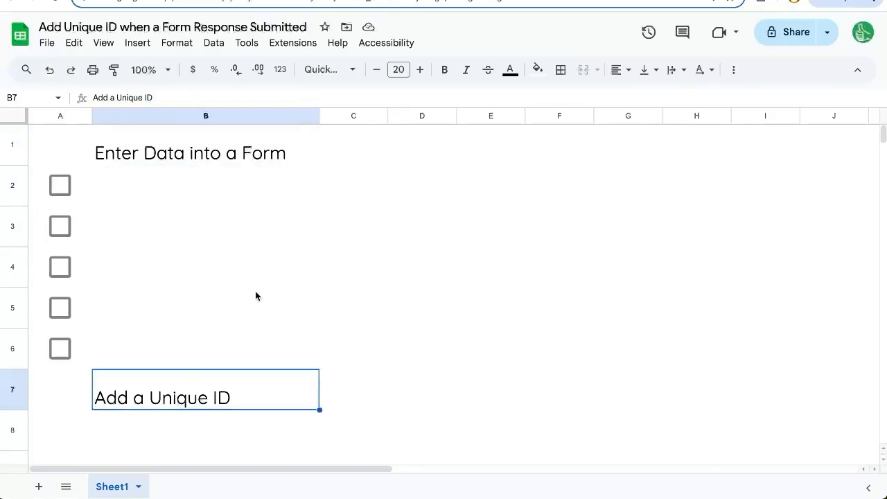
Tick the five checkboxes from Create Unique Id through Create Trigger on Form Submit
left_click(60, 185)
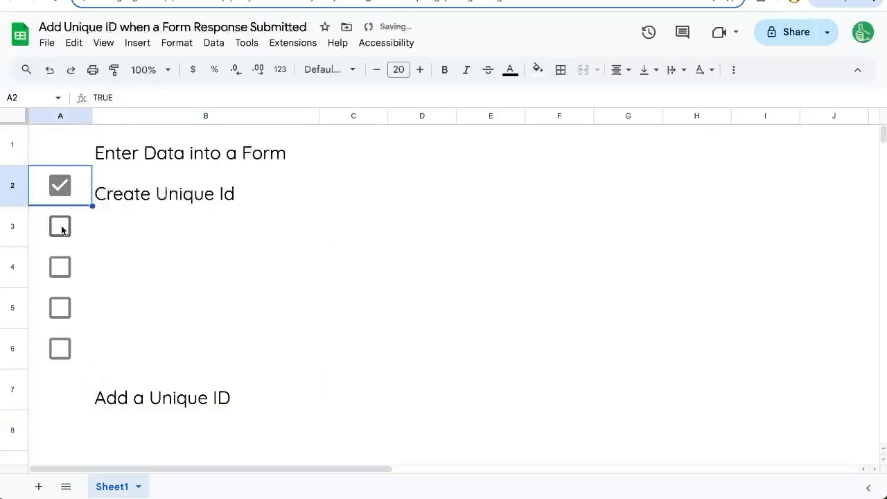
left_click(59, 226)
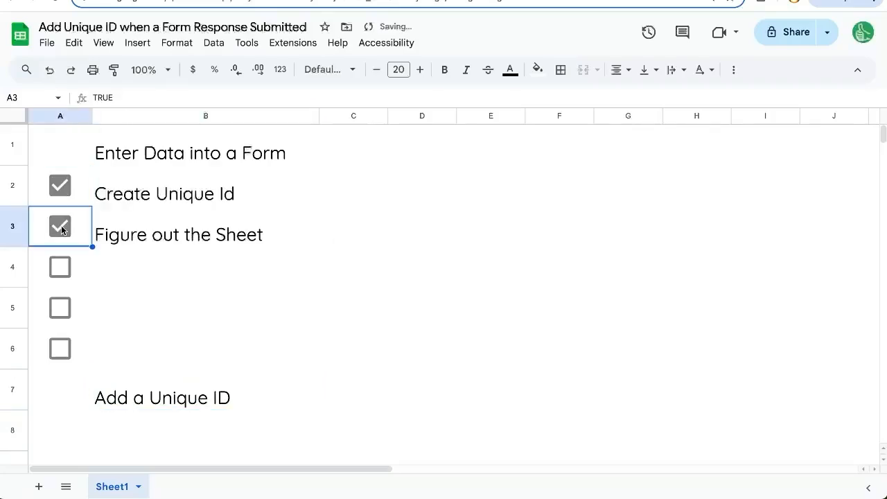
left_click(60, 267)
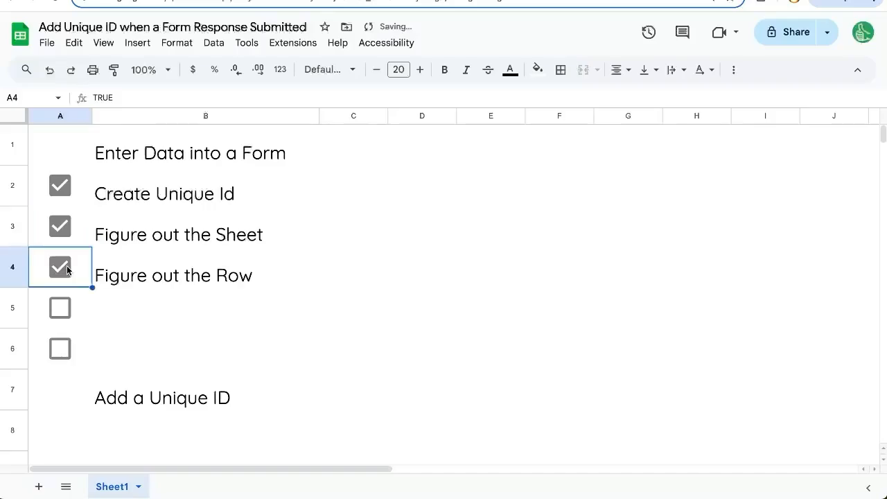
left_click(59, 307)
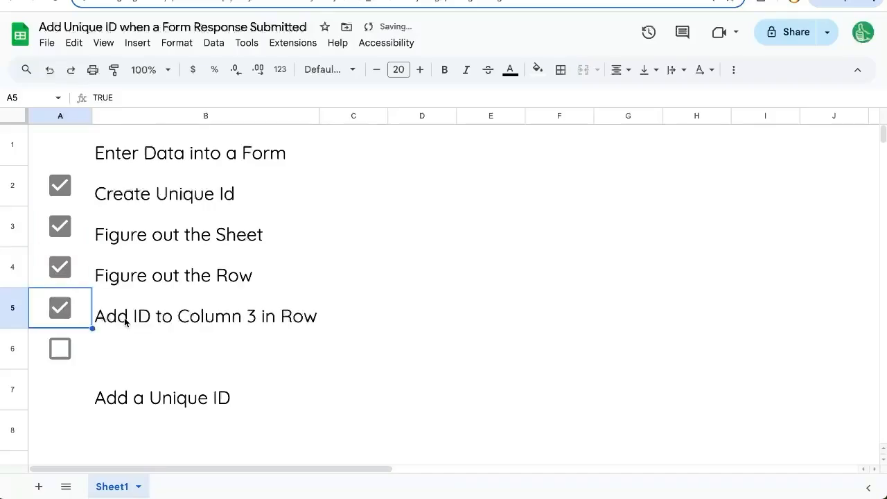
left_click(59, 349)
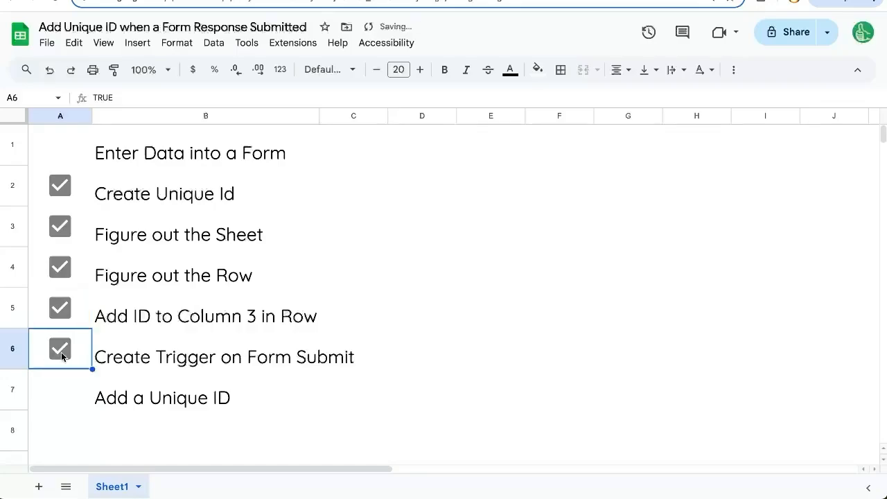
left_click(205, 357)
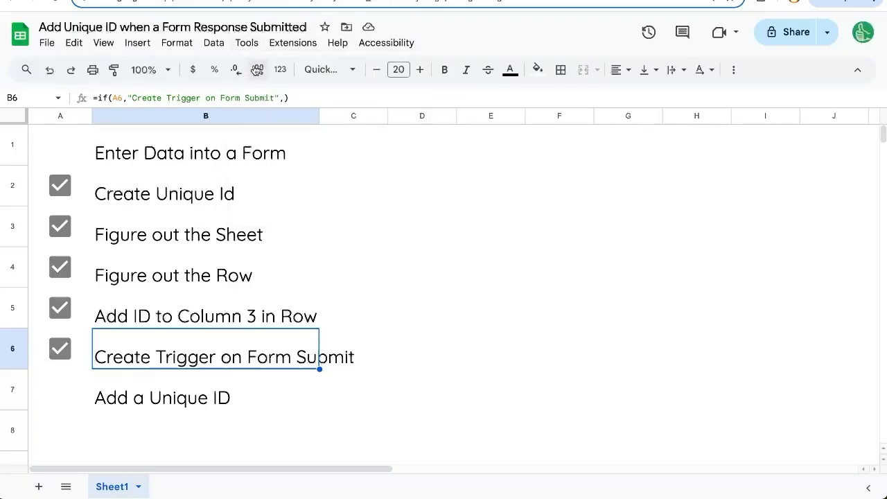
mouse_move(244, 227)
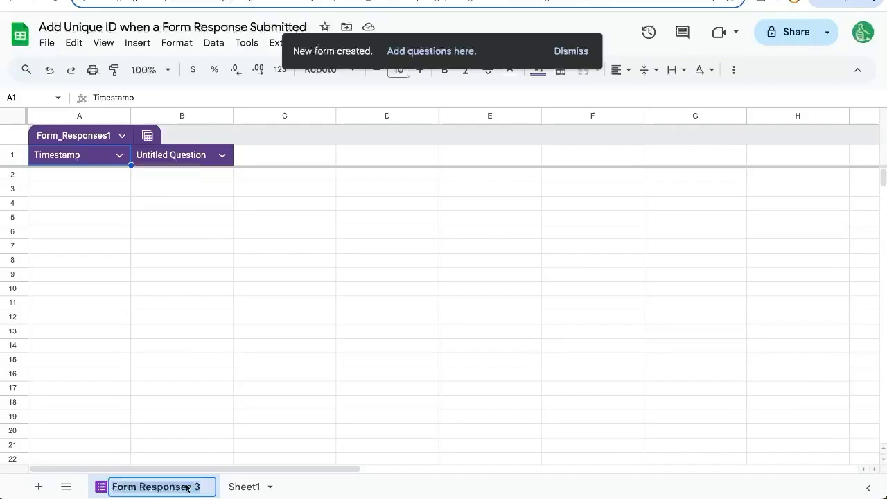
Enter 'New Lea' while setting up the new form and its response sheet
type("New Lea")
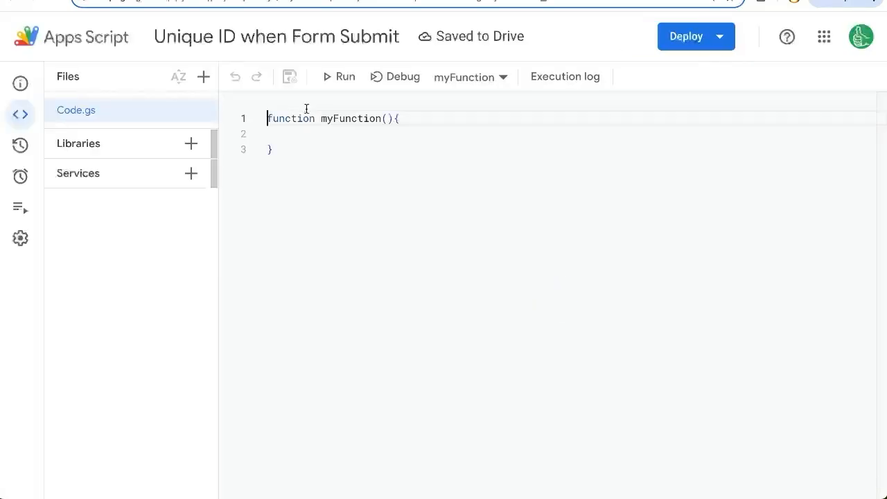
mouse_move(537, 163)
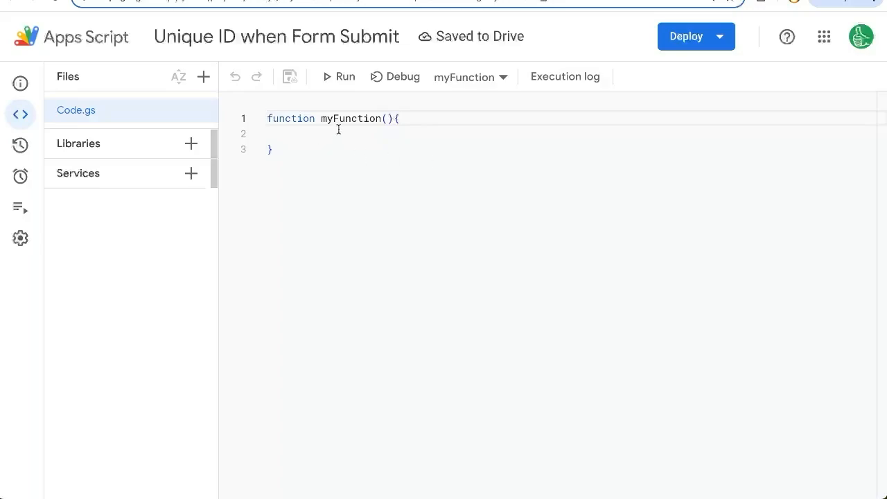
Rename myFunction to newId and give it the parameter e
double_click(348, 118)
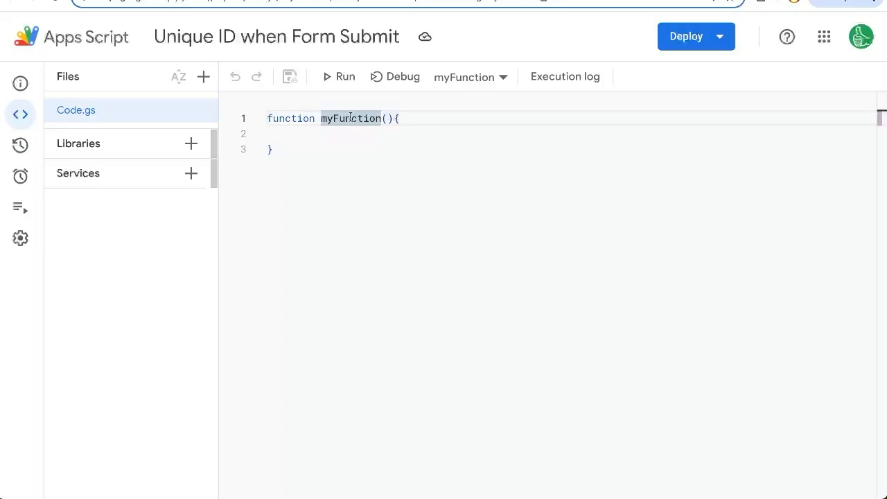
double_click(348, 118)
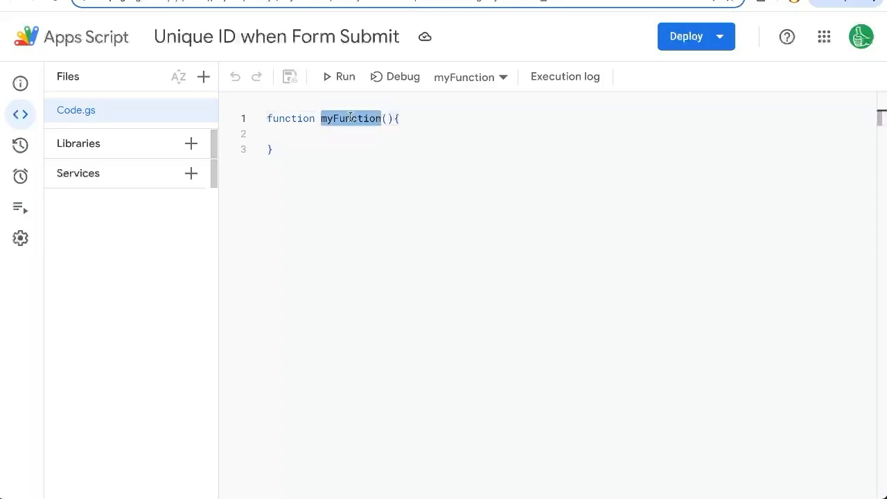
type("newId")
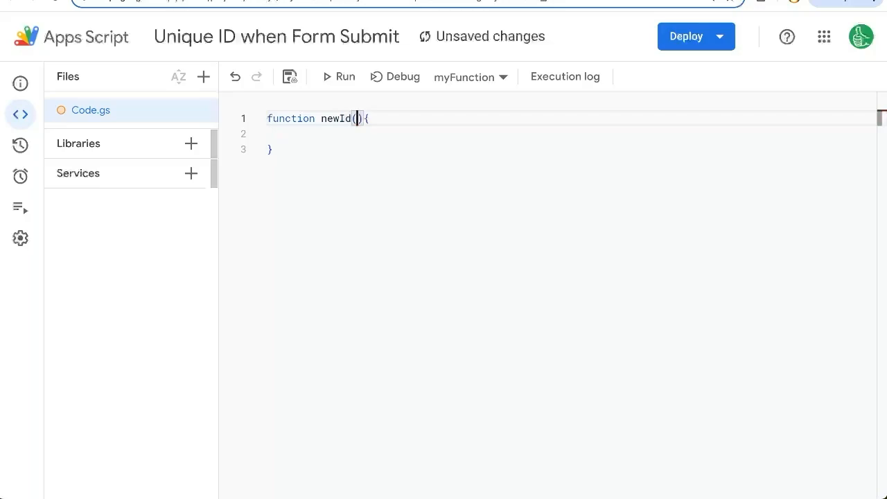
type("e")
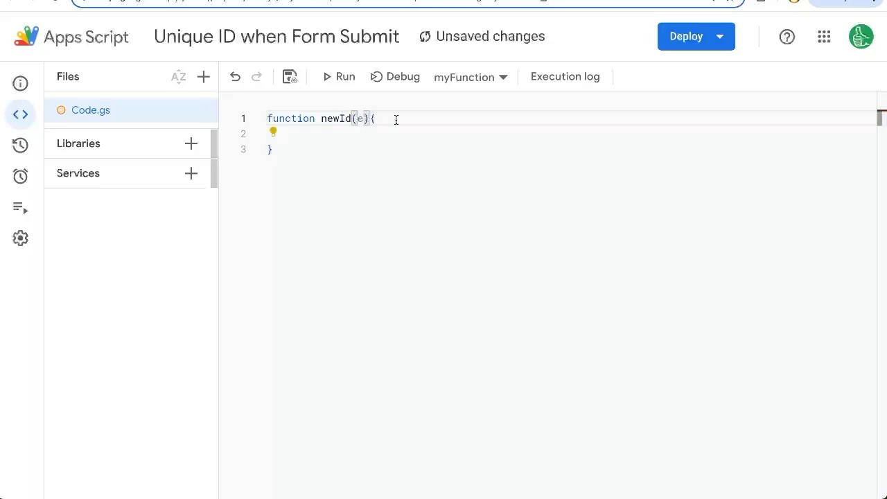
left_click(395, 119)
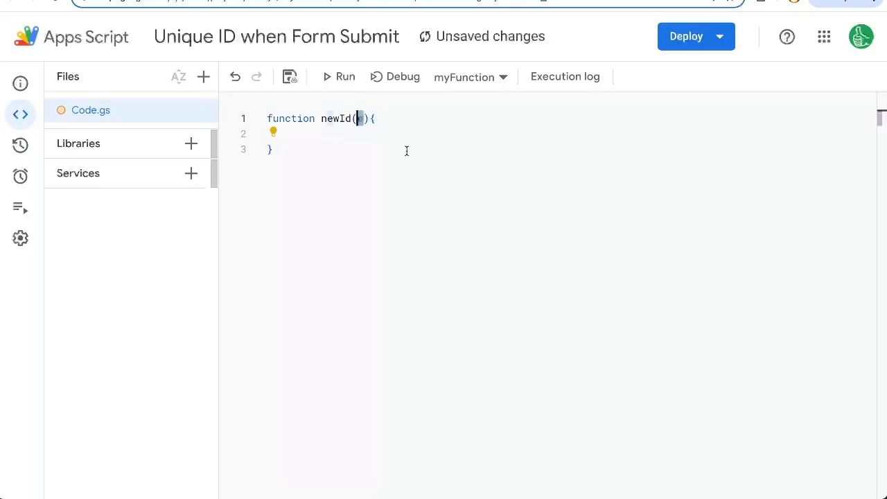
Add var row = e.range.getRow() and a UUID id from Utilities inside newId
type("e")
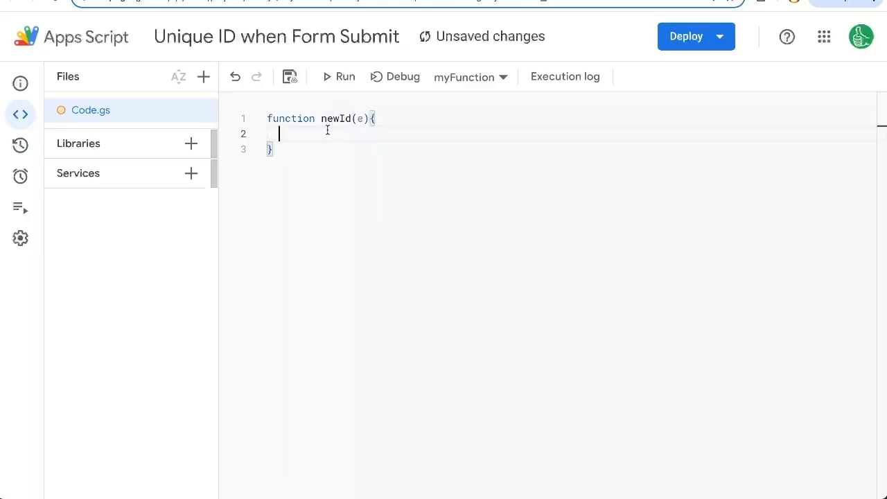
type("var r")
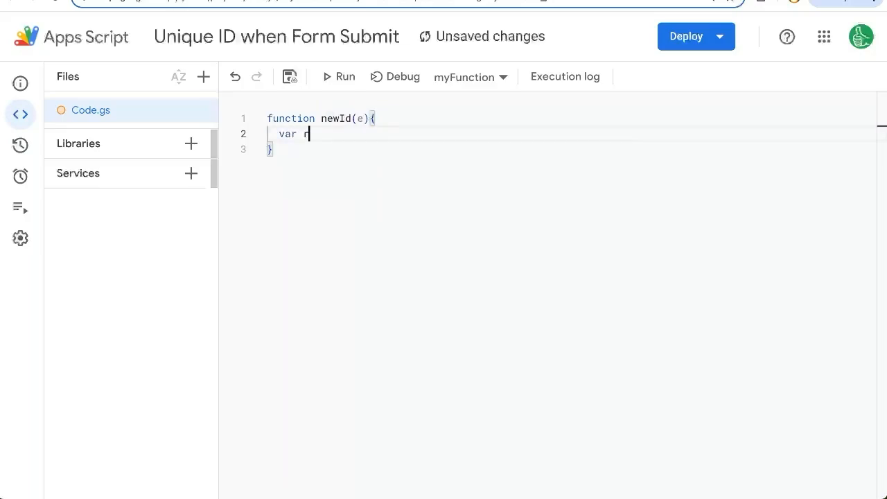
type("ow = e.r")
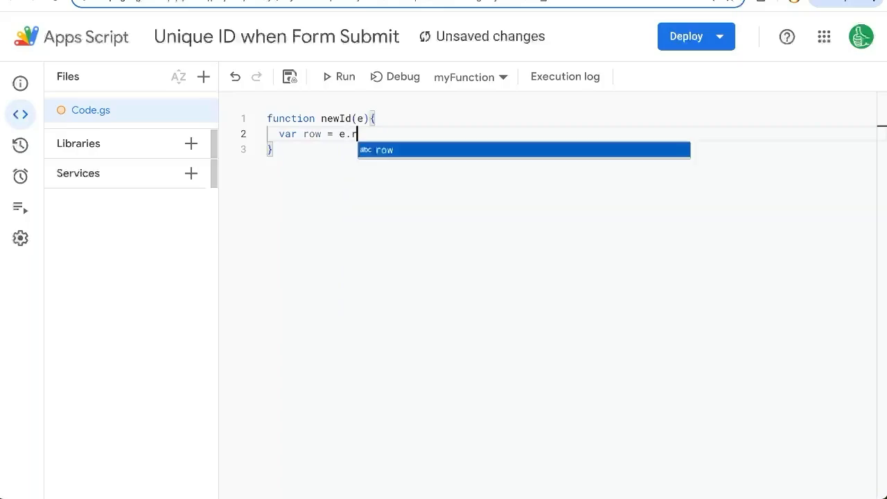
type("range.getRow()")
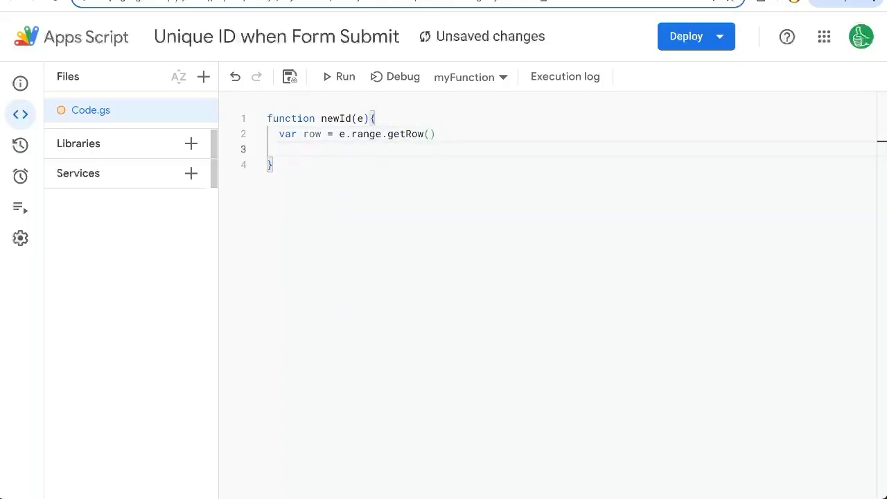
type("var id")
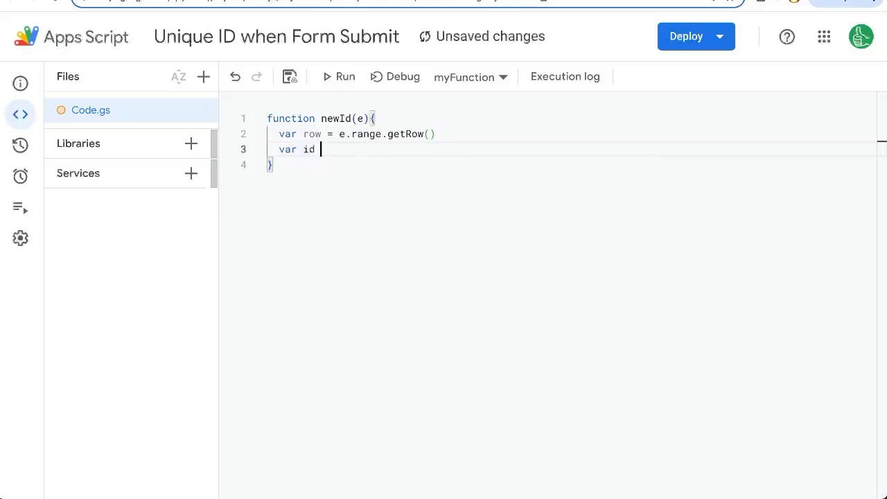
type("=")
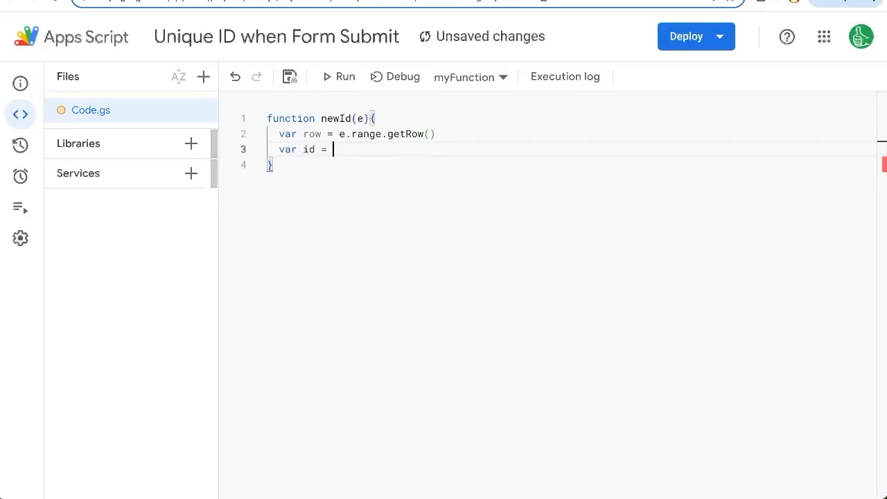
type("U")
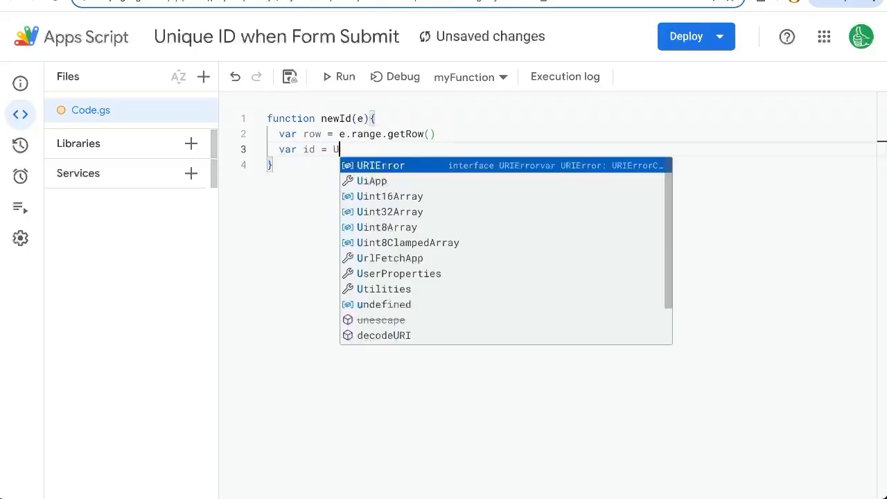
type("Utilities.getUuid(")
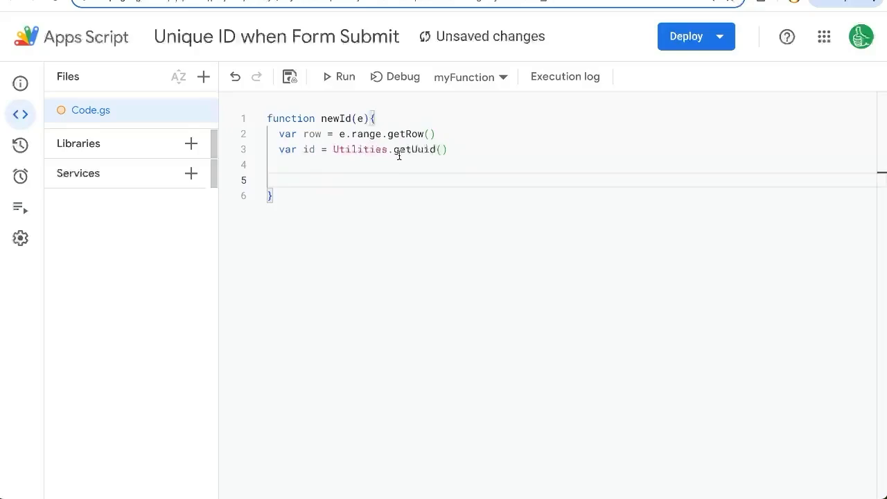
left_click_drag(323, 149, 447, 149)
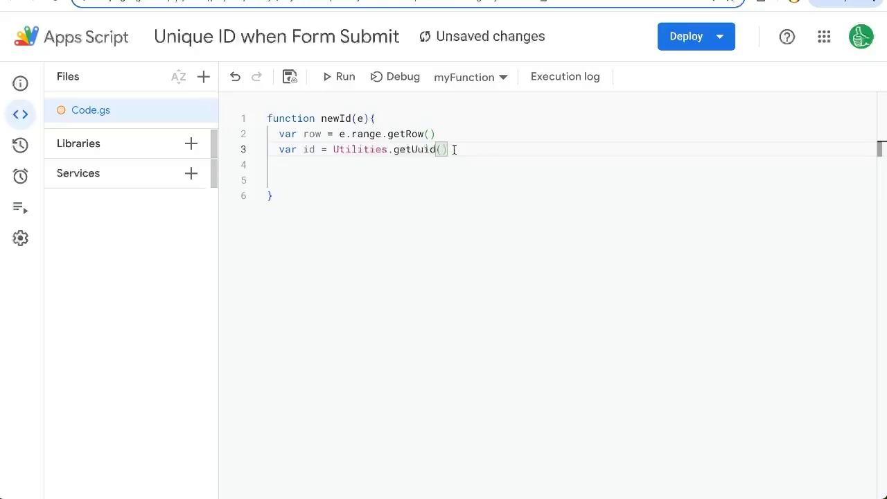
Add var sheet = e.range.getSheet() and write id into column 3 of that row
type("var sheet =")
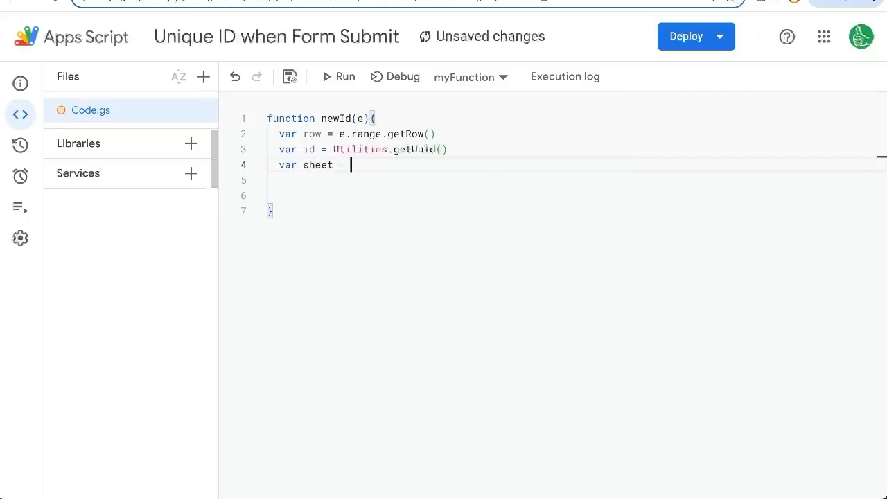
type("e.range.")
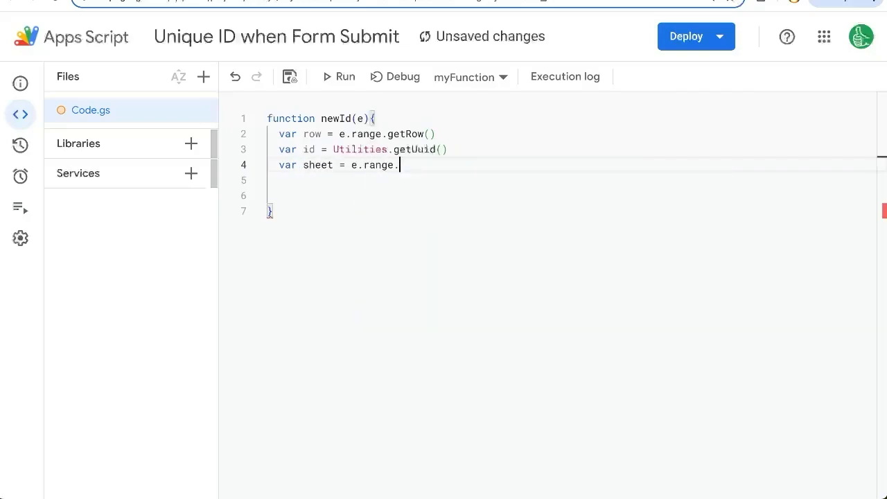
type("getSheet()")
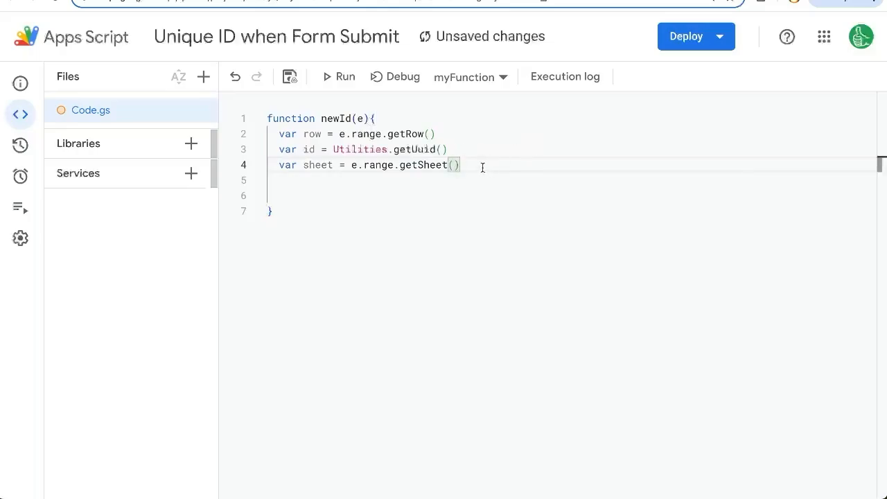
key("Enter")
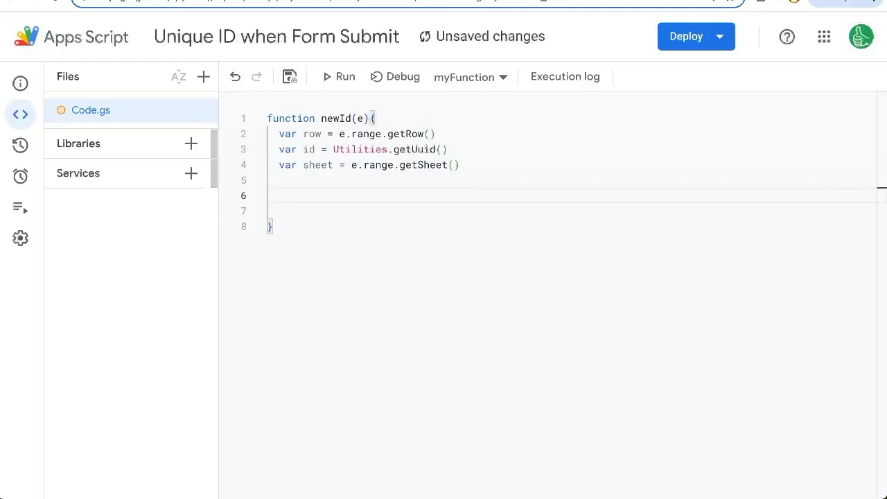
type("sheet.getRange(row,3")
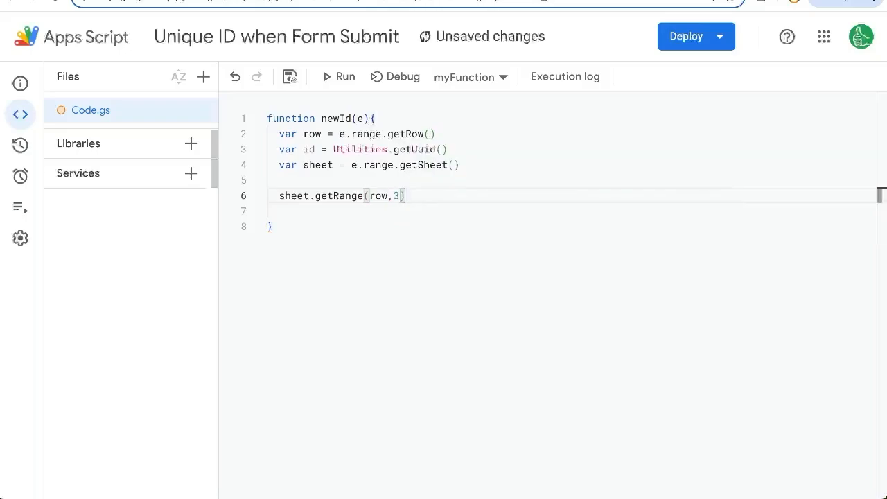
type(".setValue")
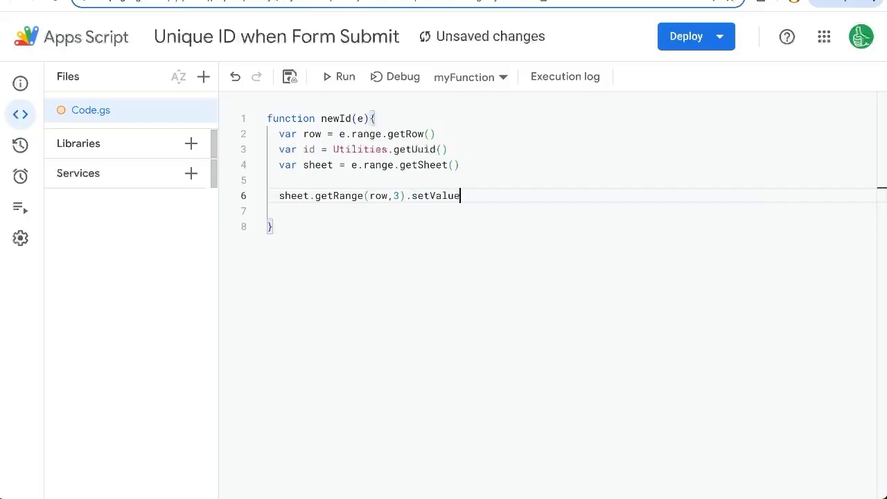
type("(id)")
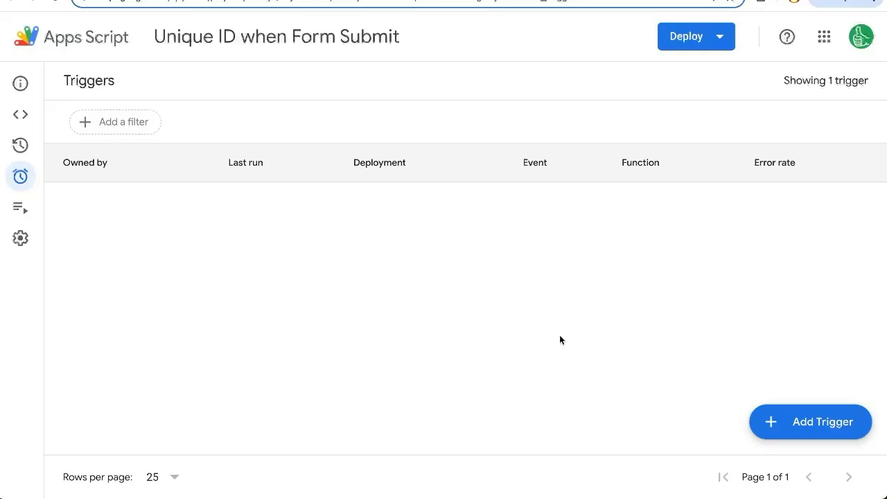
Add a trigger running newId from the spreadsheet on form submit
left_click(810, 421)
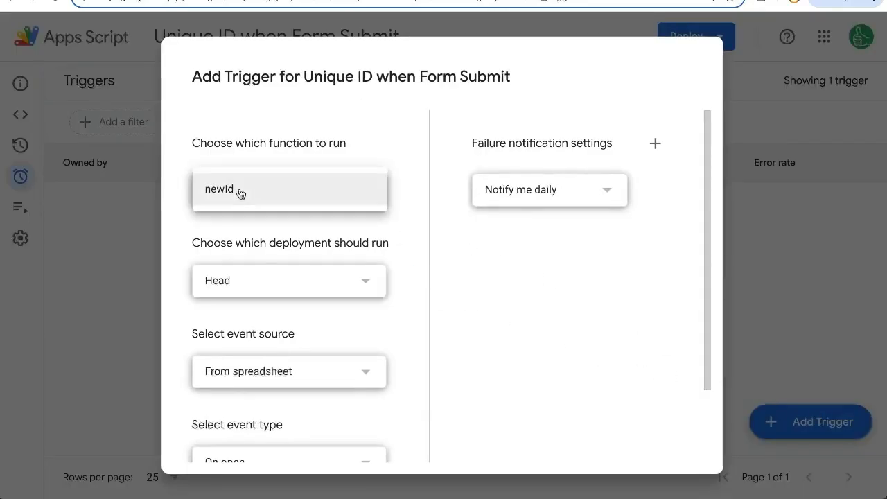
left_click(289, 191)
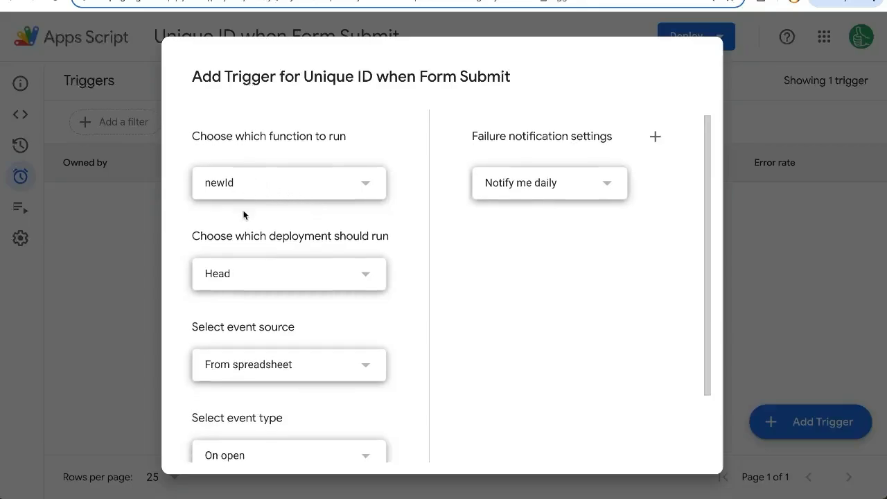
scroll("down", 3)
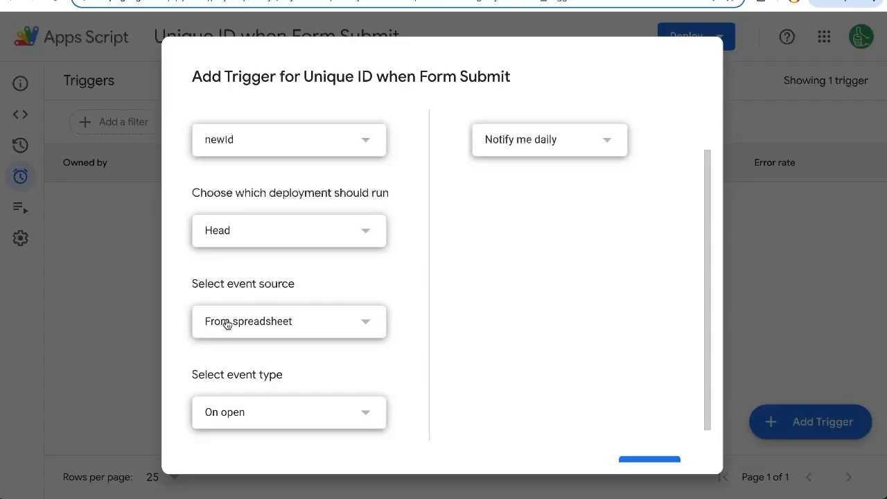
scroll("down", 3)
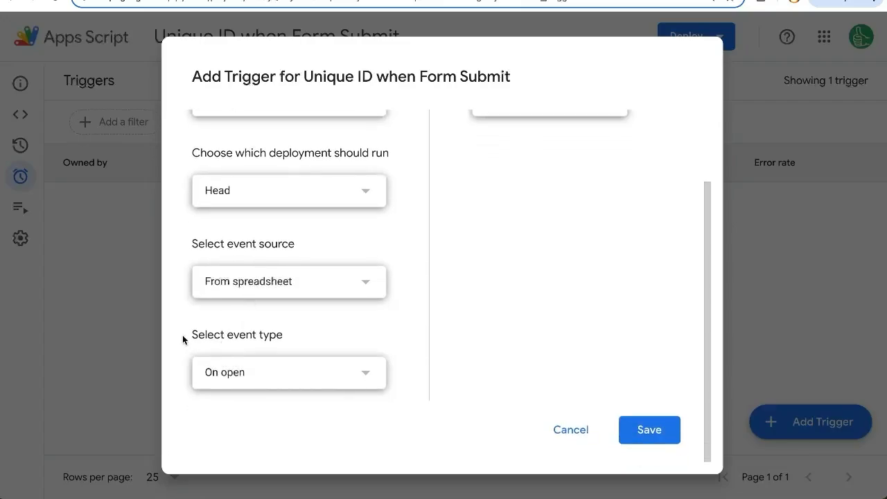
left_click(288, 372)
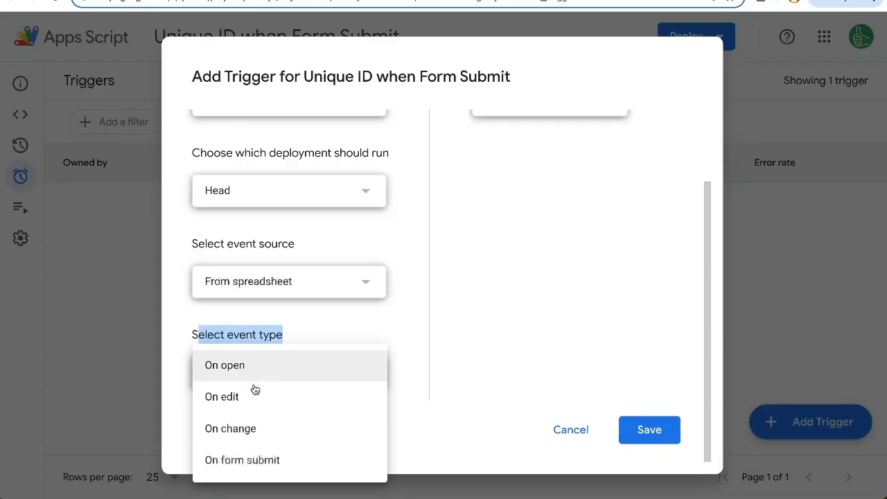
left_click(242, 459)
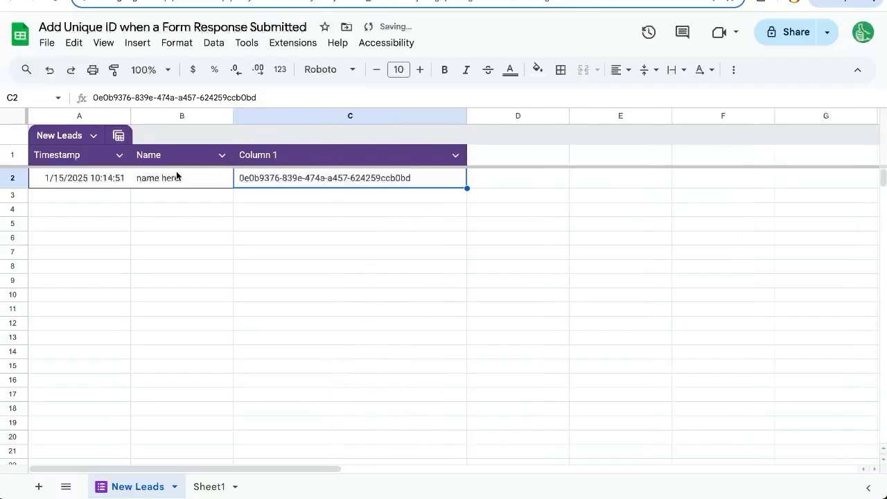
mouse_move(225, 191)
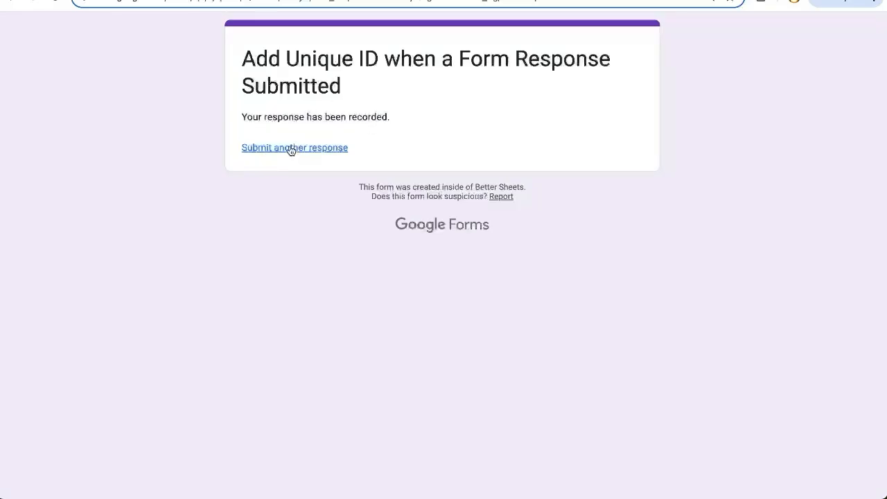
Submit another form response with the name 'get a new id for me'
left_click(294, 148)
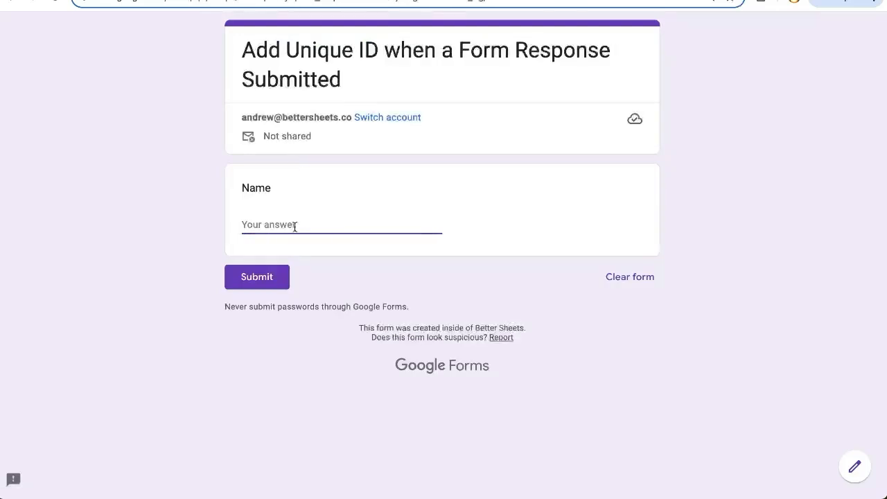
type("get a new id")
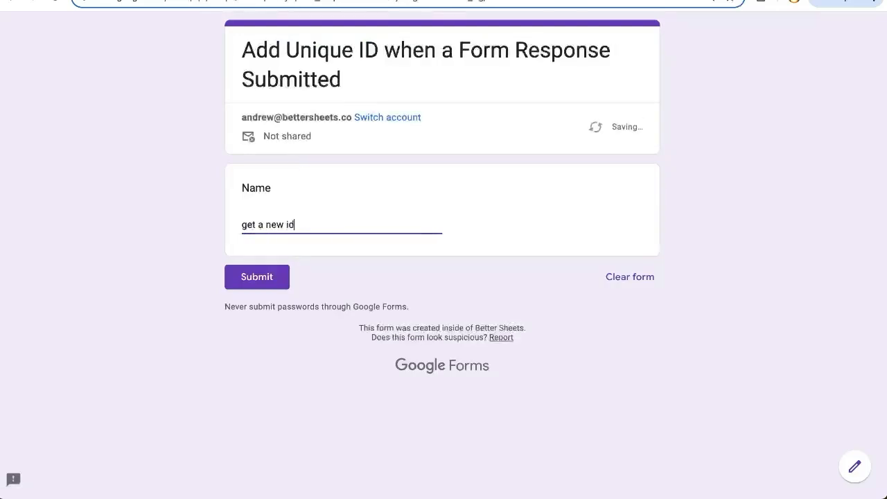
type("for me")
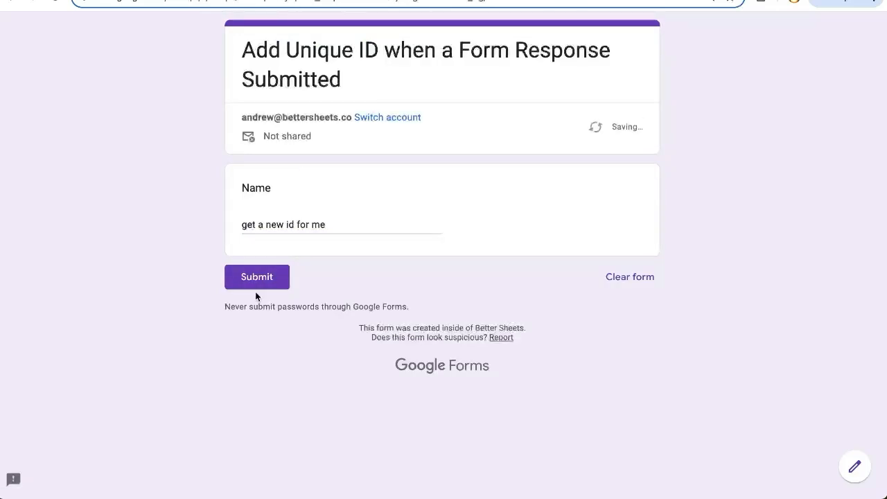
left_click(256, 276)
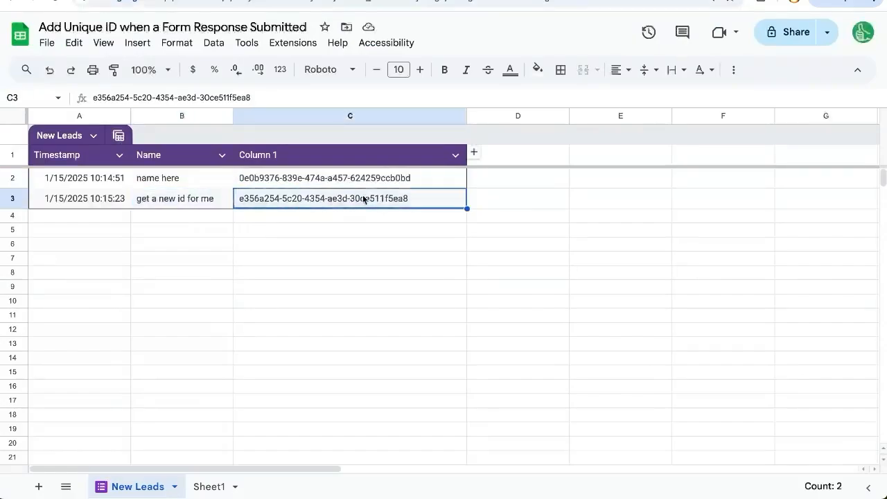
mouse_move(342, 205)
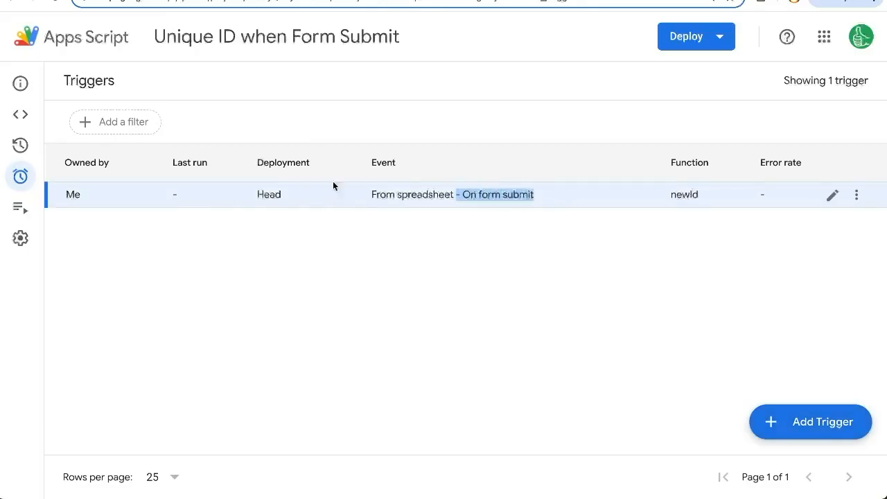
mouse_move(20, 176)
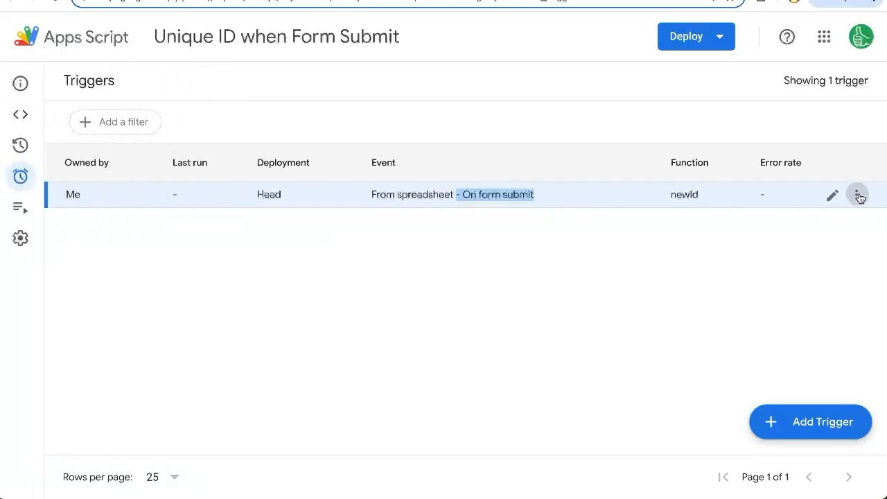
Return from the Triggers list to the newId code in Code.gs
left_click(860, 195)
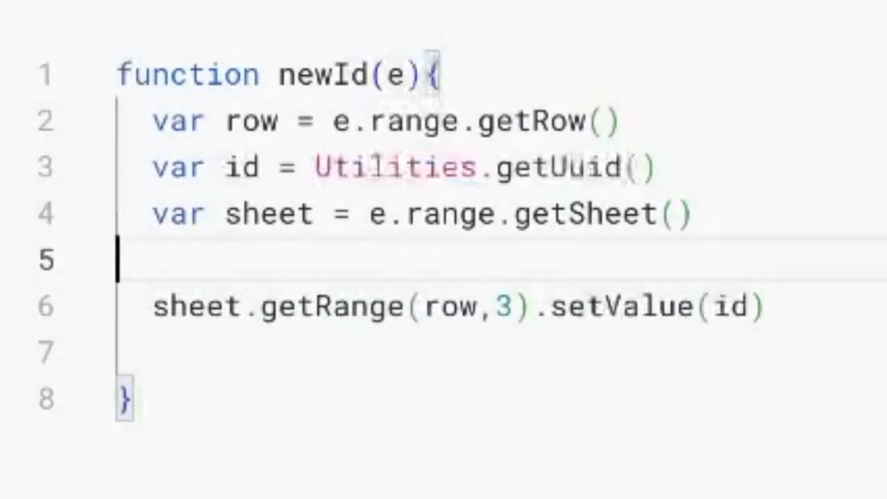
left_click(395, 75)
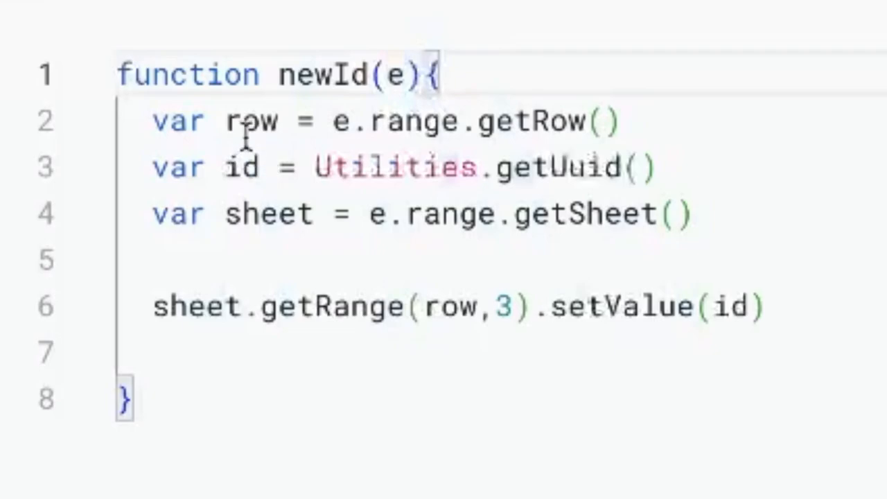
left_click_drag(331, 121, 620, 121)
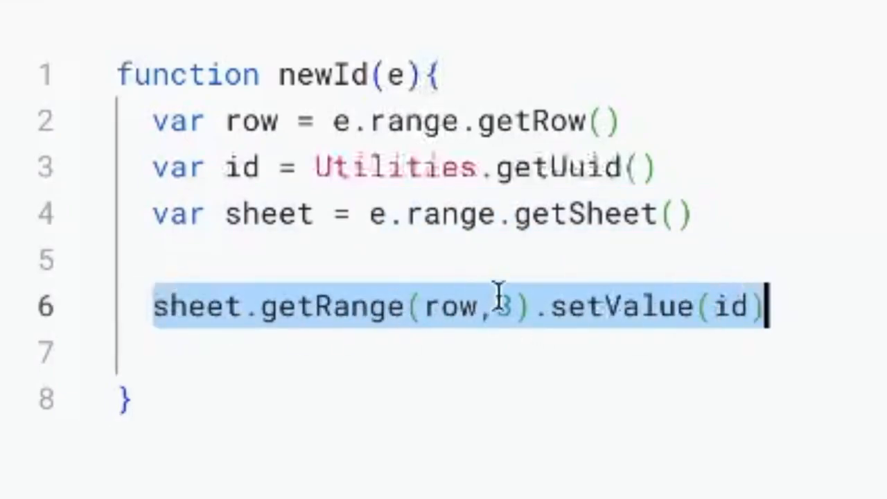
left_click(499, 306)
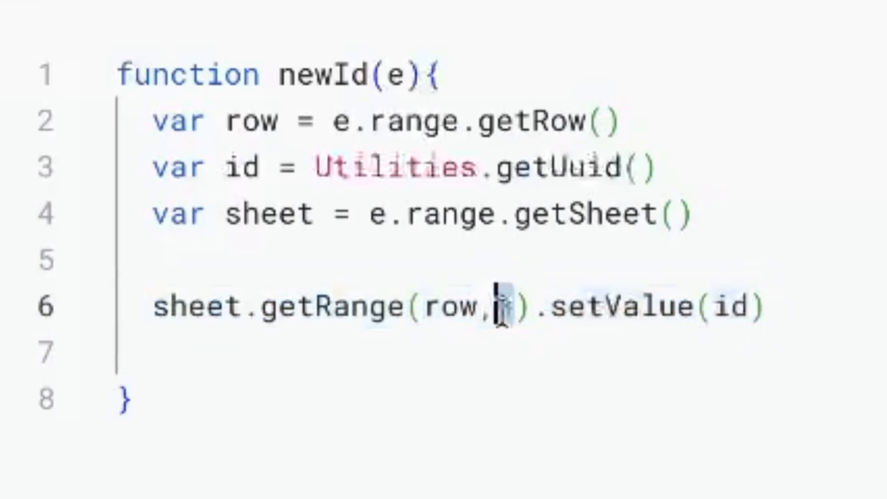
type("3")
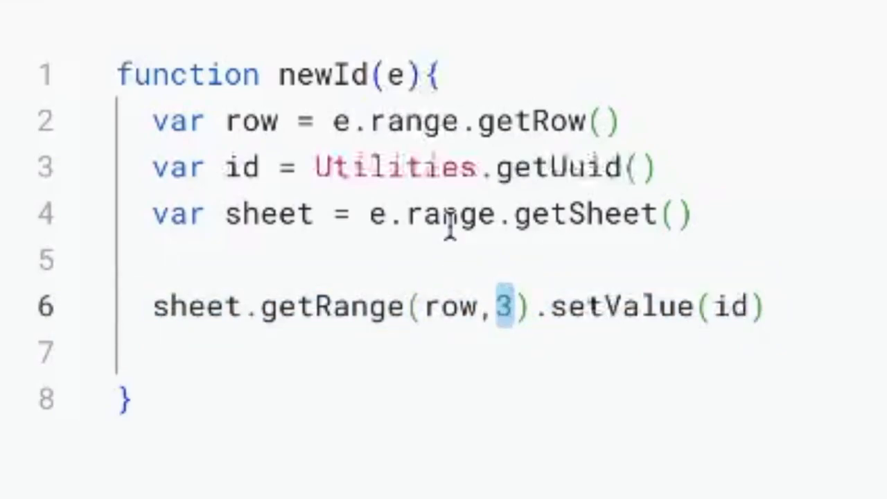